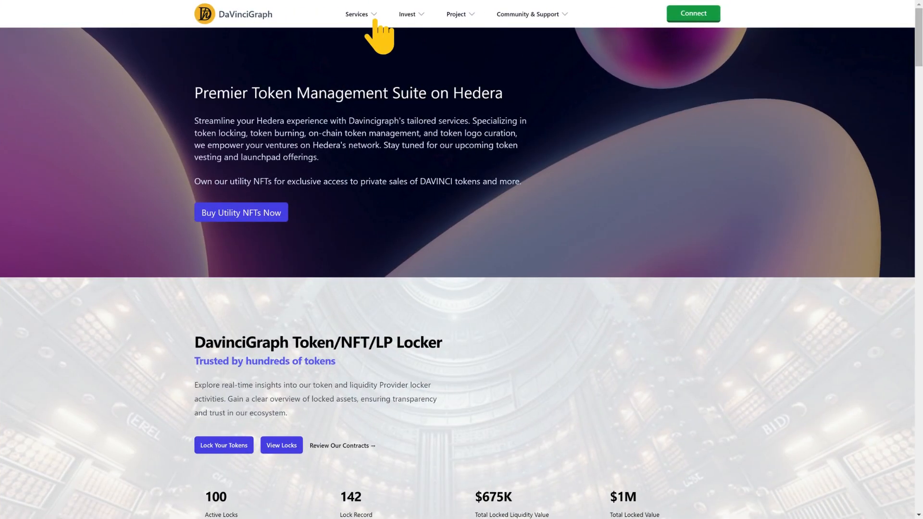
# Step: Go to Token Vesting from the Services menu
pyautogui.click(357, 13)
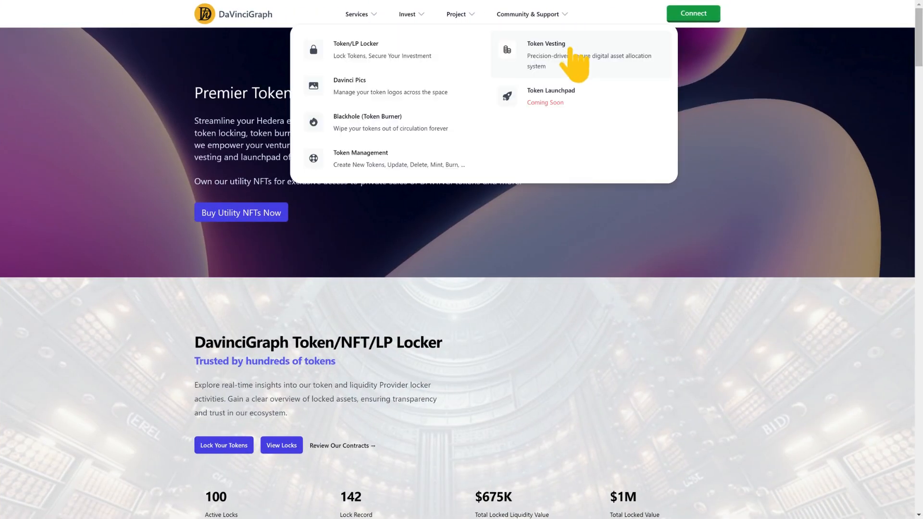
pyautogui.click(545, 50)
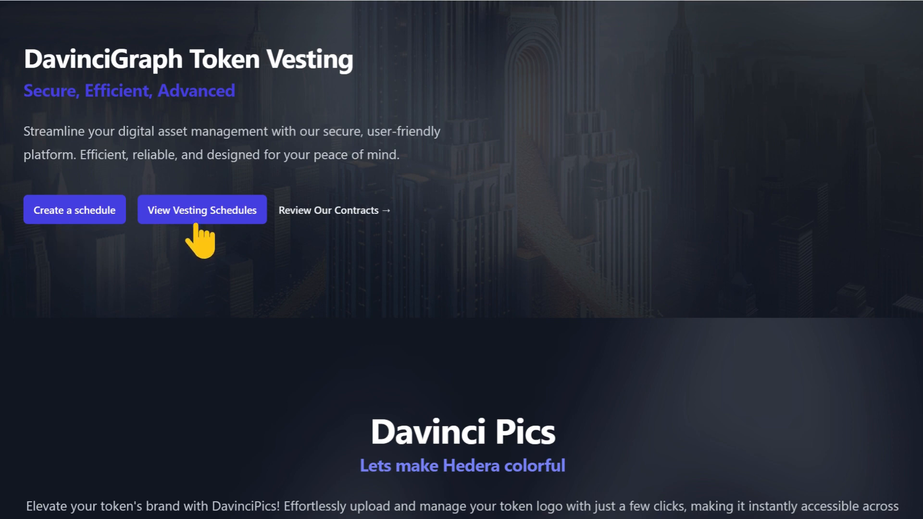
pyautogui.moveTo(336, 221)
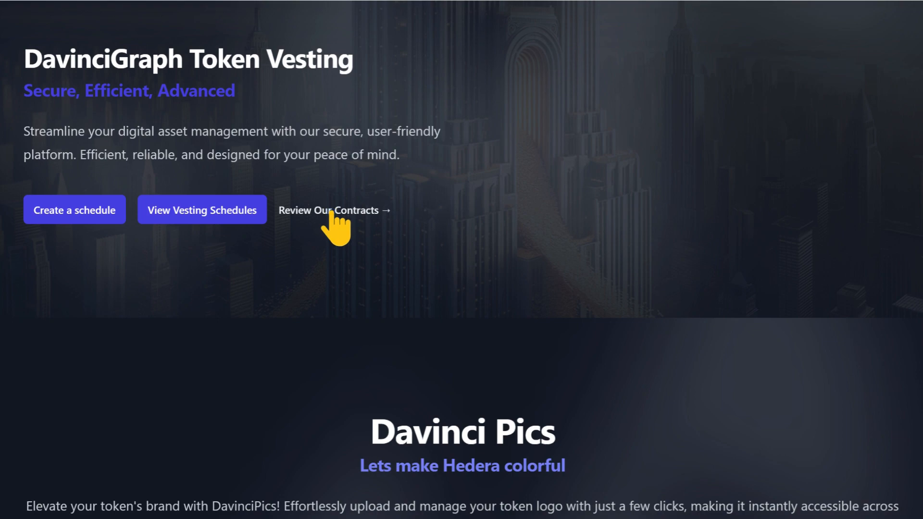
# Step: Load token 0.0.4360111 into a new vesting schedule and accept the irreversibility warning
pyautogui.click(74, 209)
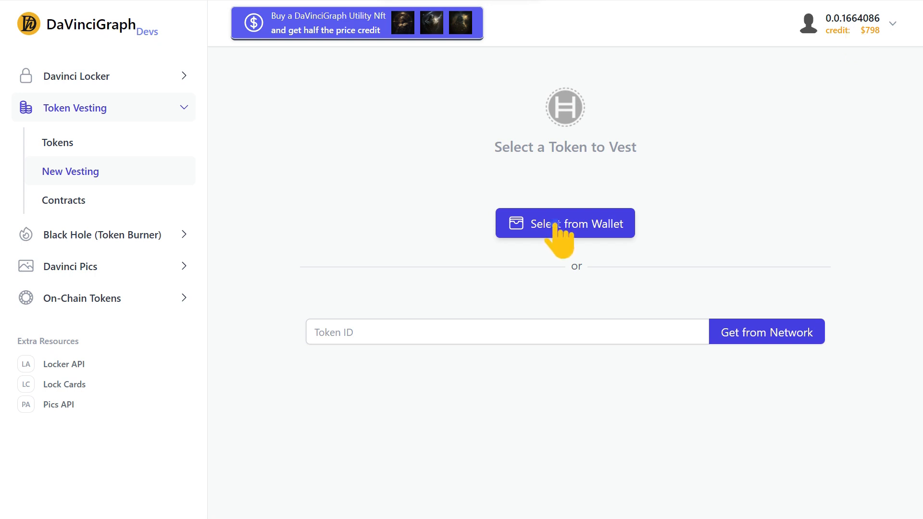
pyautogui.write('0.0.4360111')
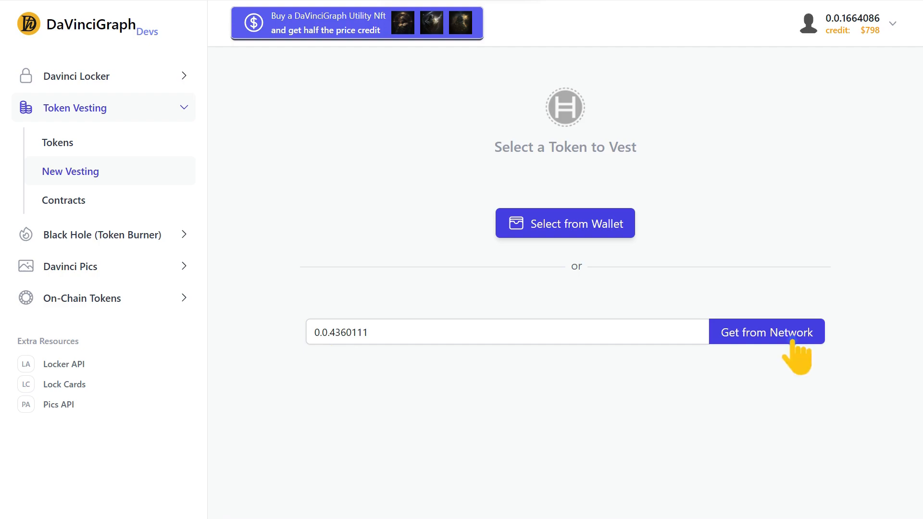
pyautogui.click(766, 331)
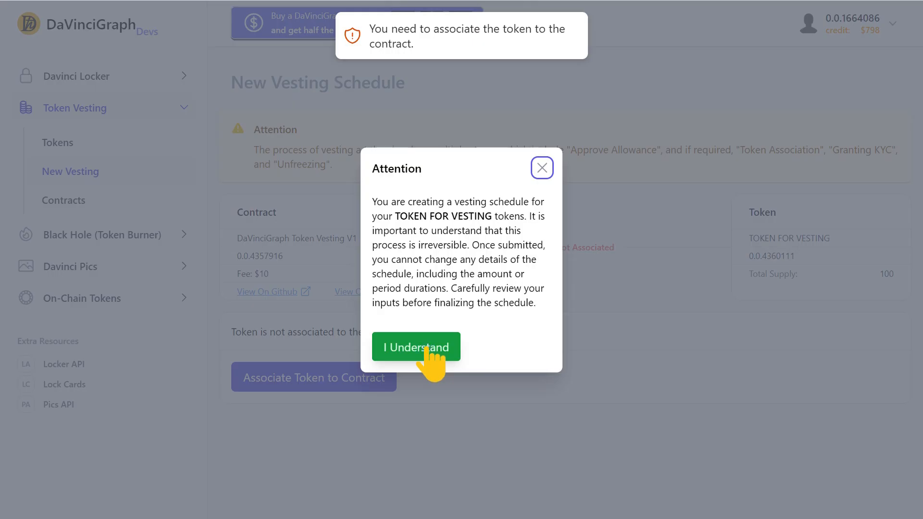
pyautogui.click(416, 346)
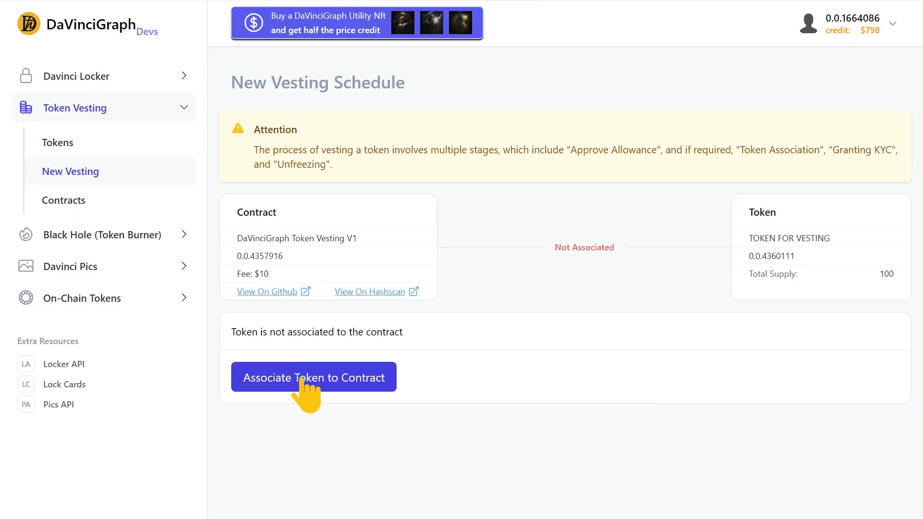
# Step: Associate the token with the contract and label the schedule 'TOKEN FOR VESTING-DaVinciGraph'
pyautogui.click(313, 377)
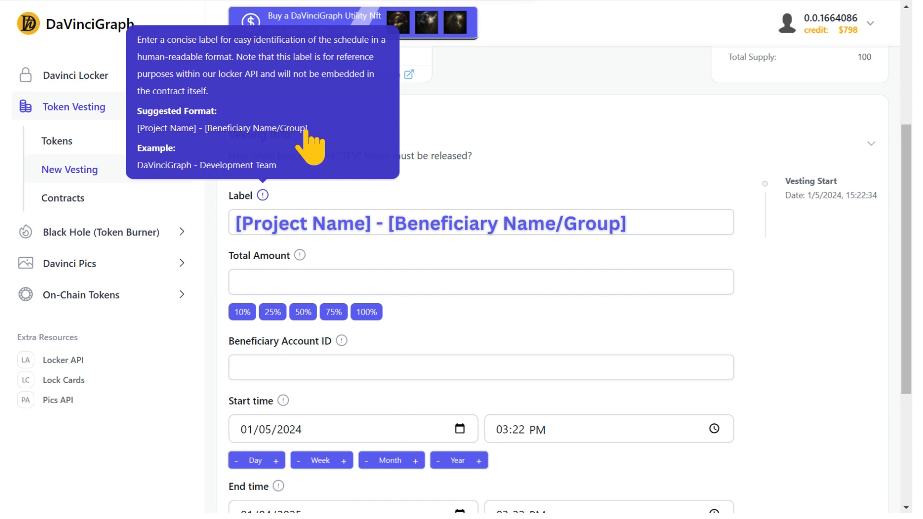
pyautogui.write('TOKEN FOR VESTING-DaVinciGraph')
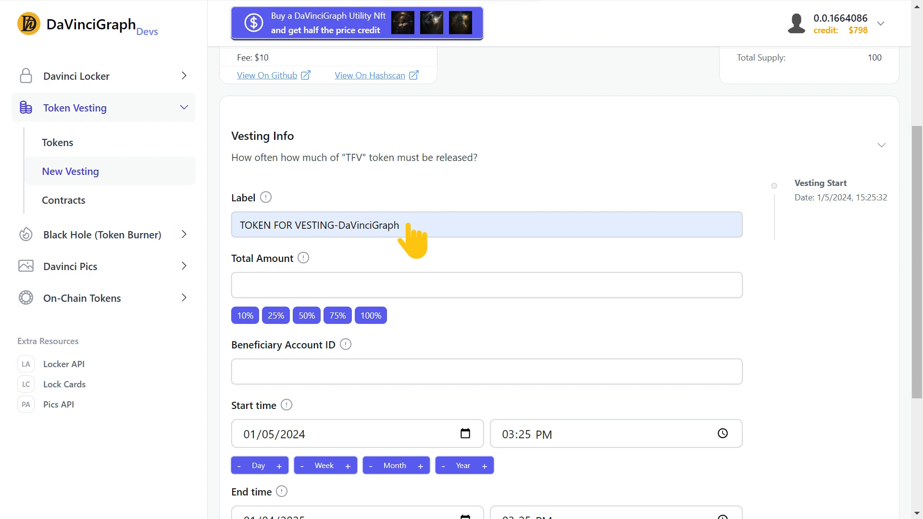
pyautogui.click(275, 315)
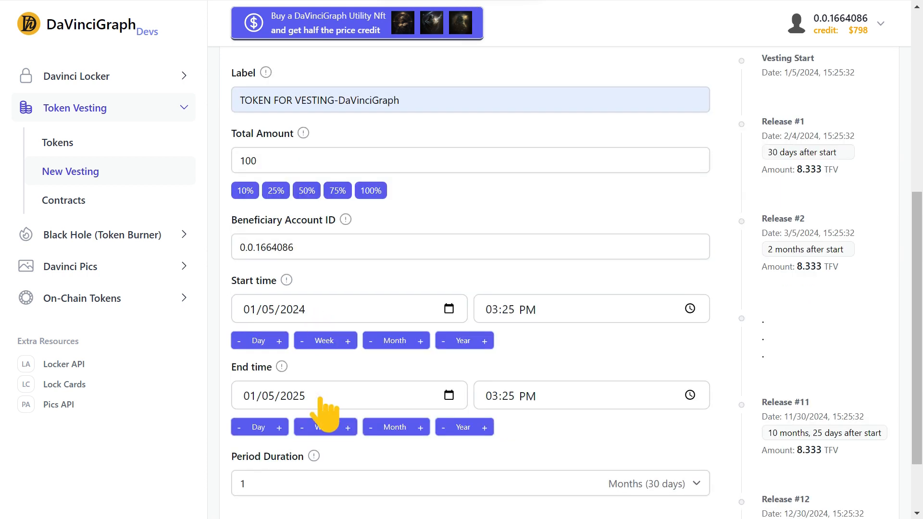
pyautogui.moveTo(325, 340)
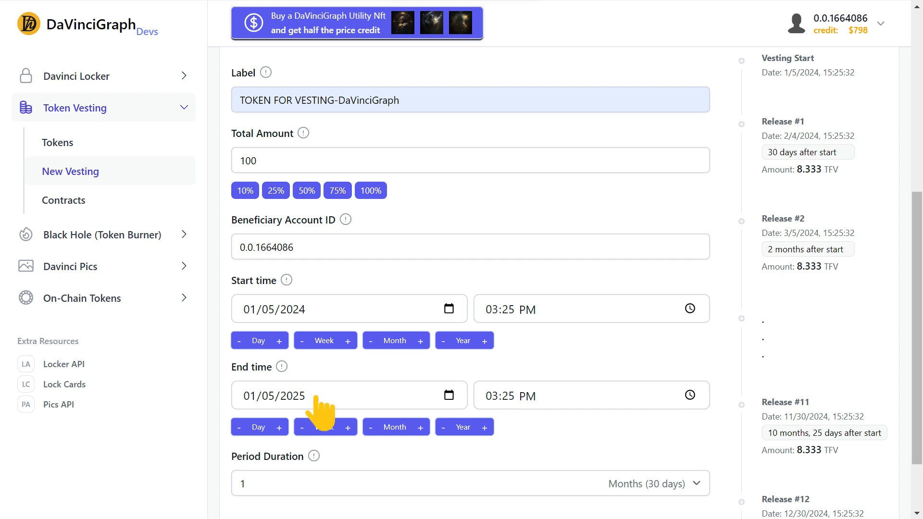
pyautogui.moveTo(259, 498)
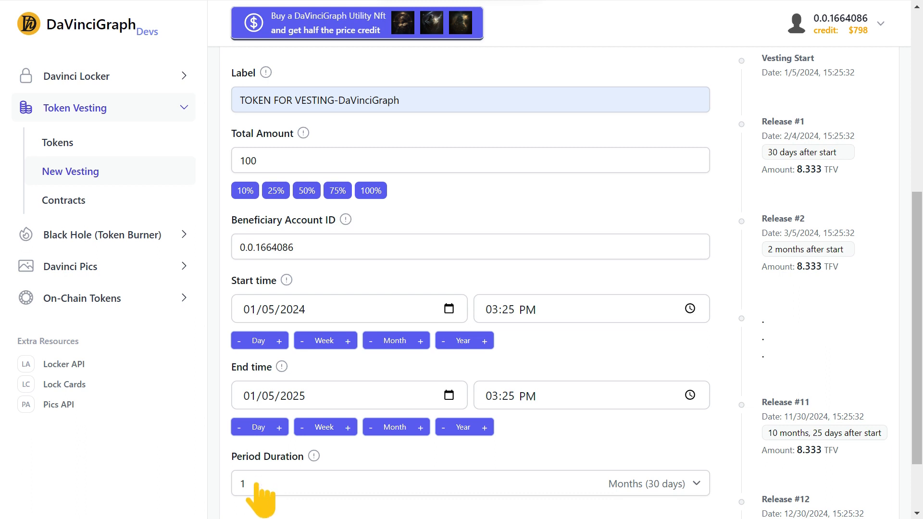
pyautogui.click(655, 487)
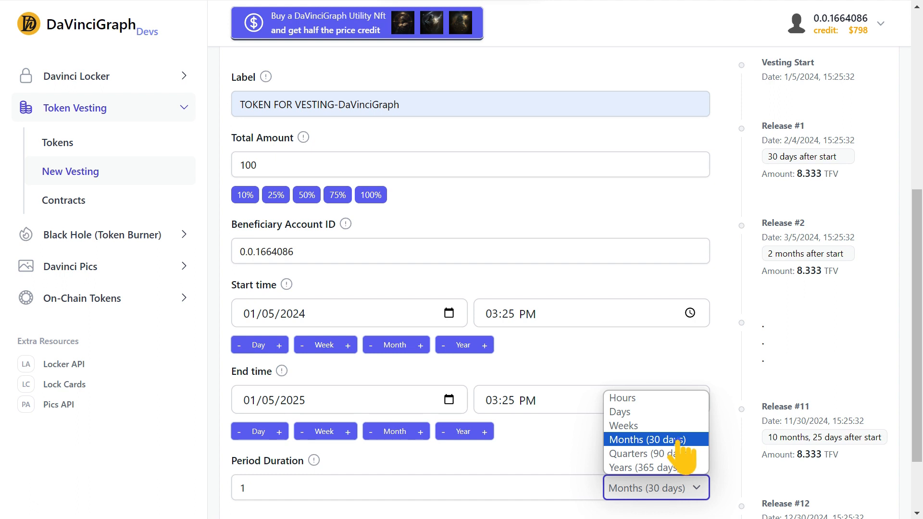
pyautogui.click(646, 438)
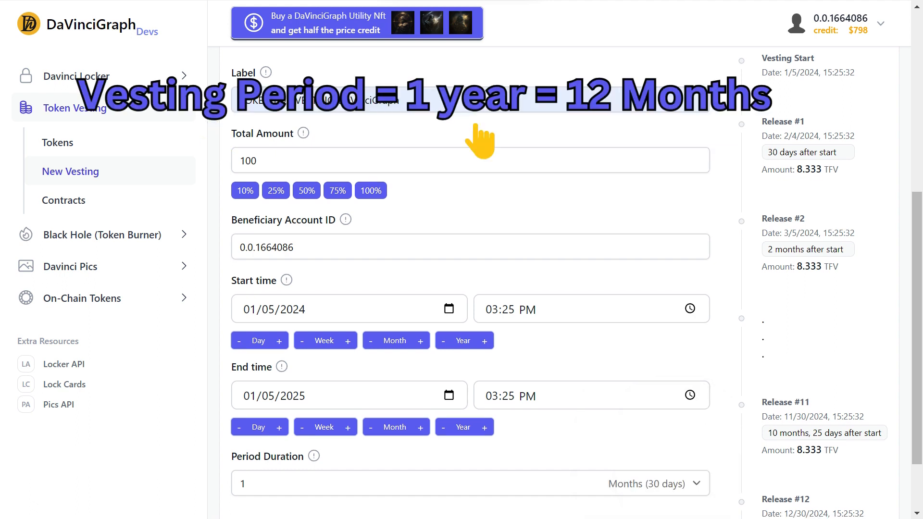
pyautogui.moveTo(651, 138)
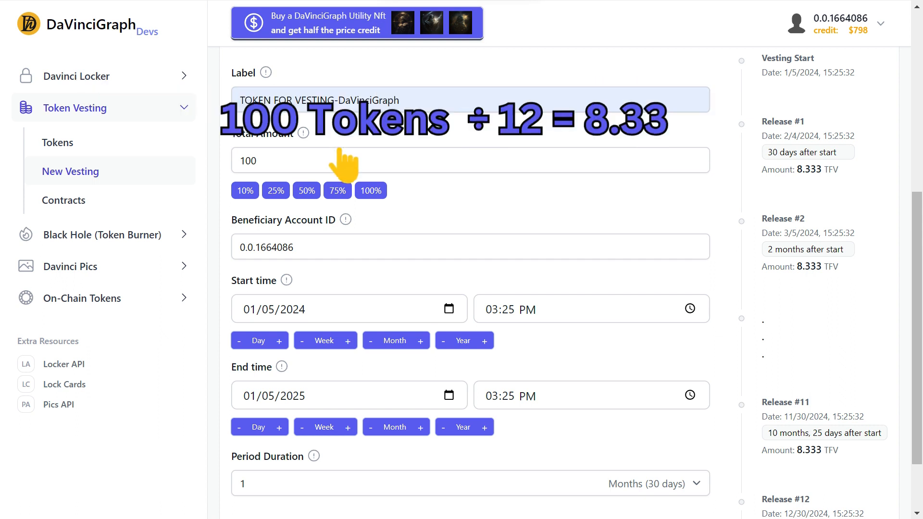
pyautogui.moveTo(529, 164)
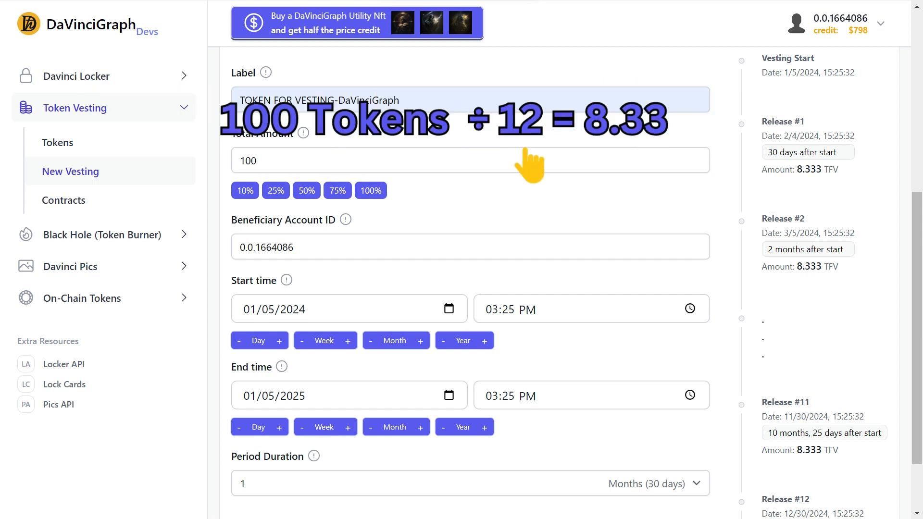
pyautogui.moveTo(815, 197)
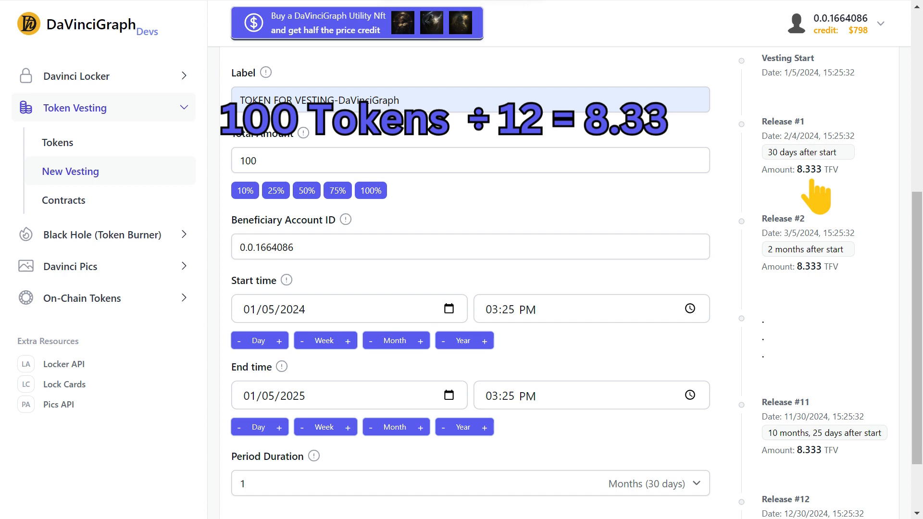
# Step: Submit the schedule and choose the earlier 12/30/2024 end time with 12 periods
pyautogui.scroll(-3)
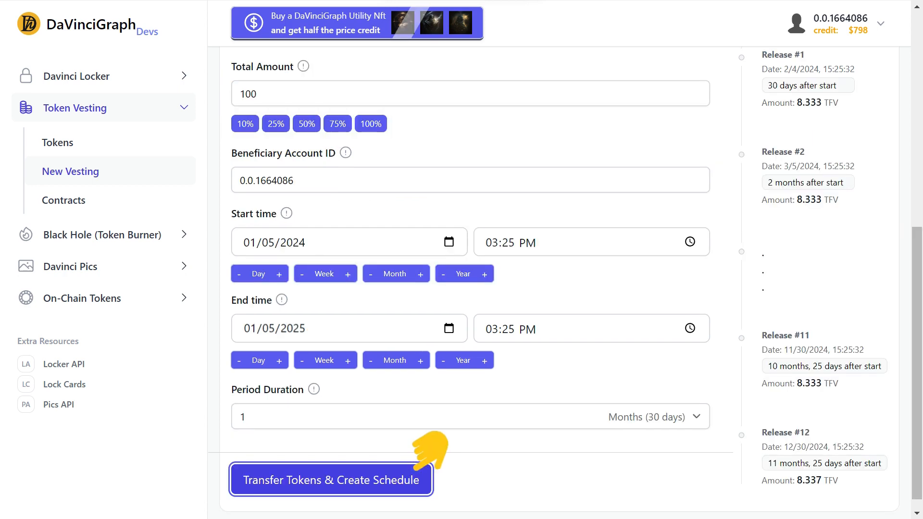
pyautogui.click(330, 478)
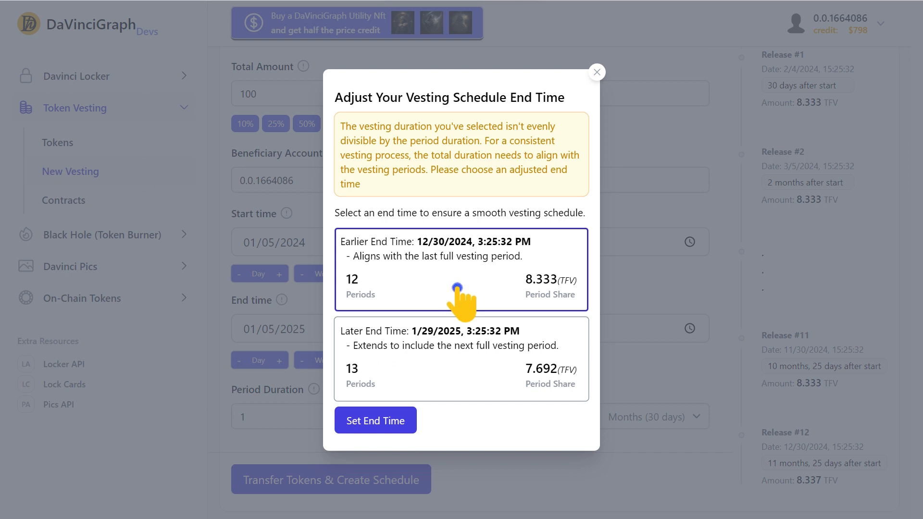
pyautogui.click(375, 420)
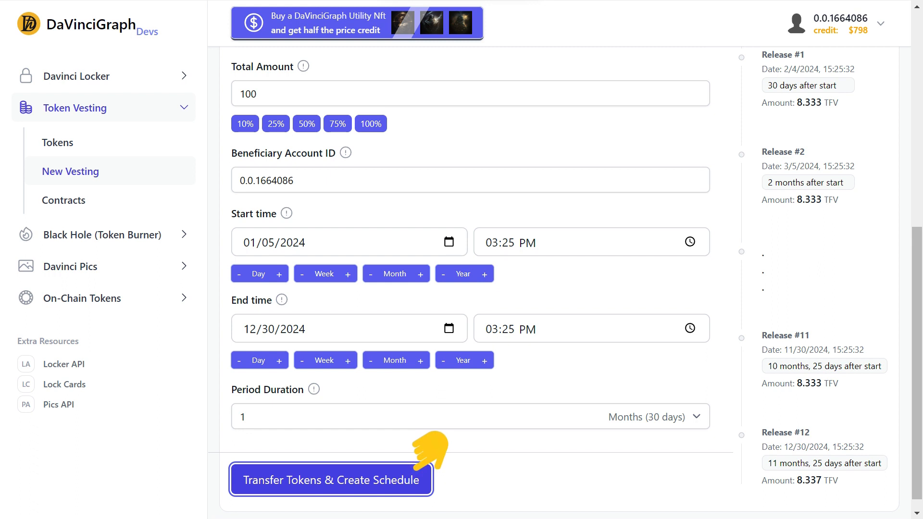
# Step: Apply the adjusted end time and approve the 100-token allowance and contract execution in HashPack
pyautogui.click(331, 479)
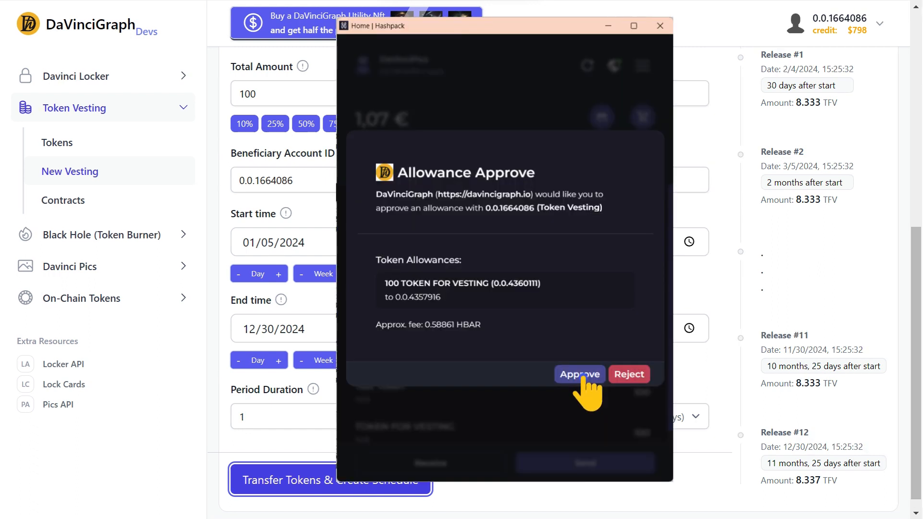
pyautogui.click(578, 374)
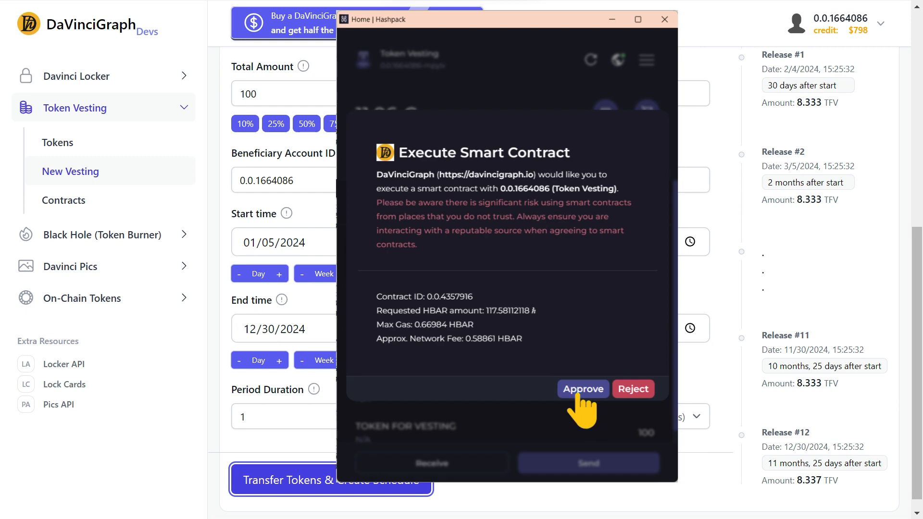
pyautogui.click(582, 388)
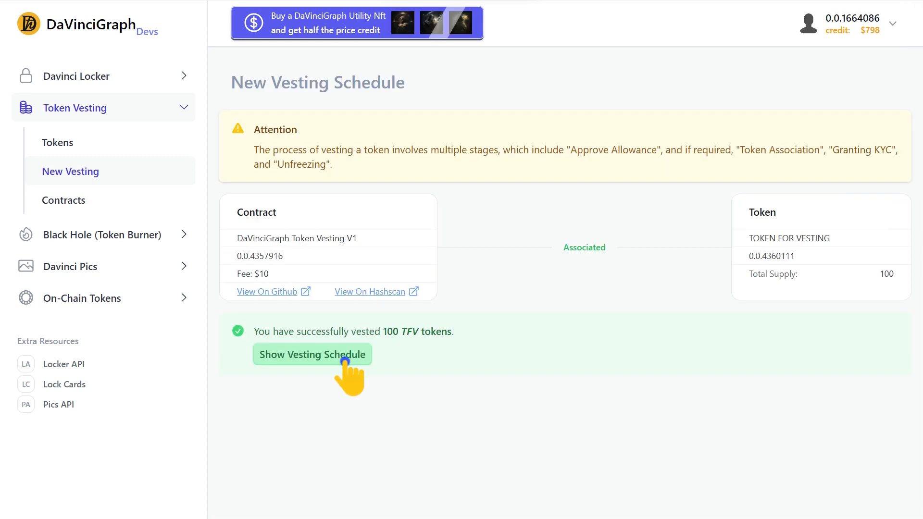
# Step: Review the new schedule, then open TOKEN FOR VESTING from the Vested Tokens list
pyautogui.click(312, 354)
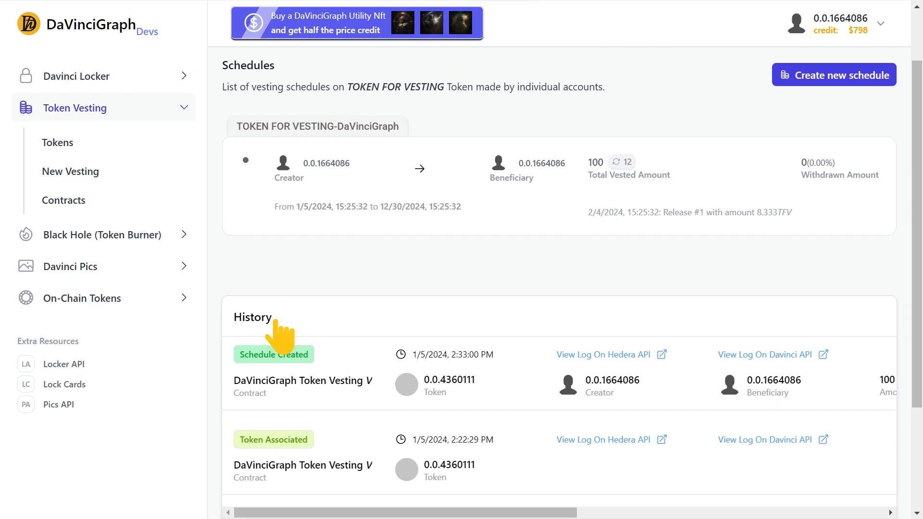
pyautogui.moveTo(697, 185)
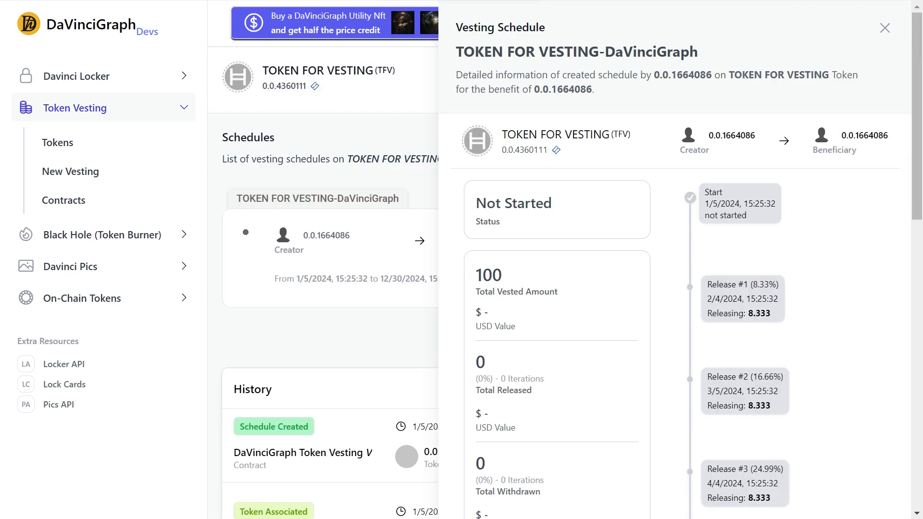
pyautogui.scroll(-3)
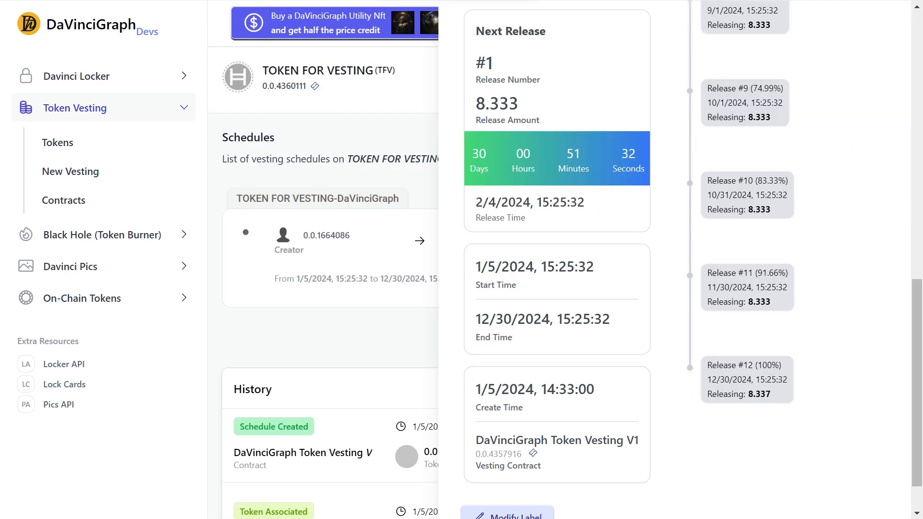
pyautogui.moveTo(82, 153)
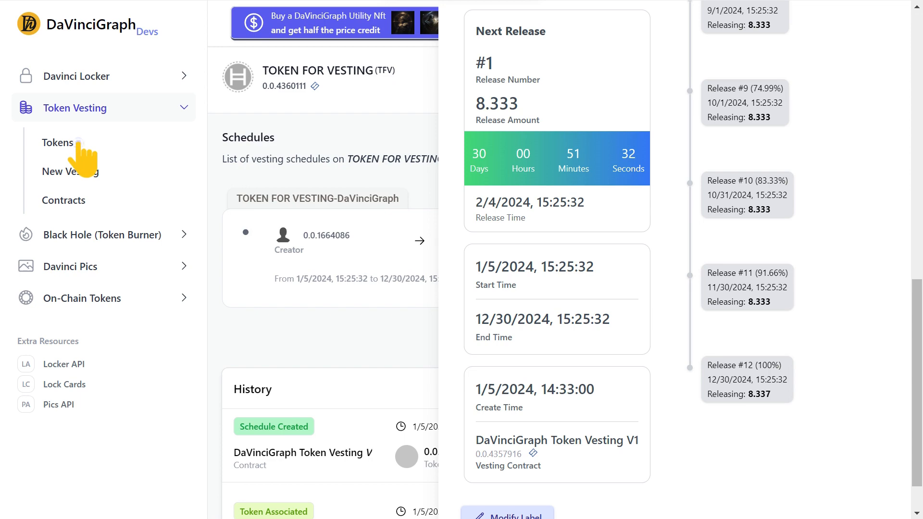
pyautogui.click(58, 143)
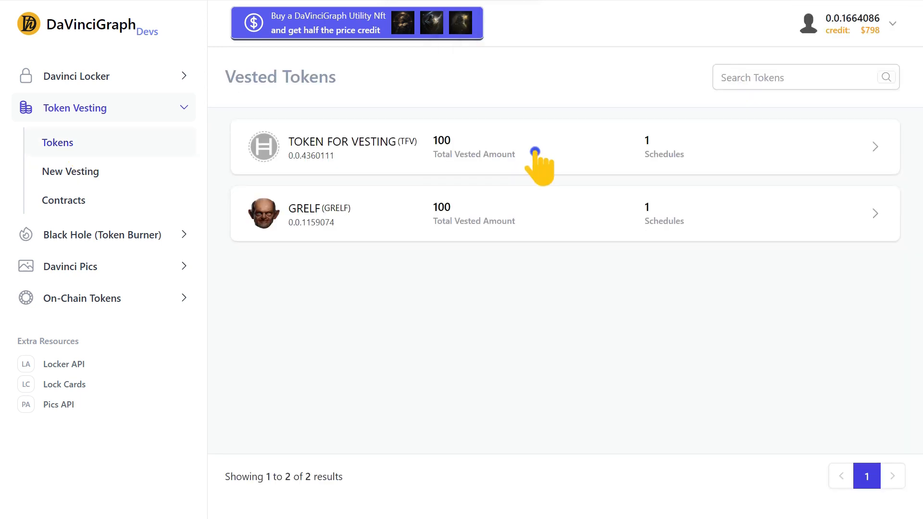
pyautogui.click(529, 147)
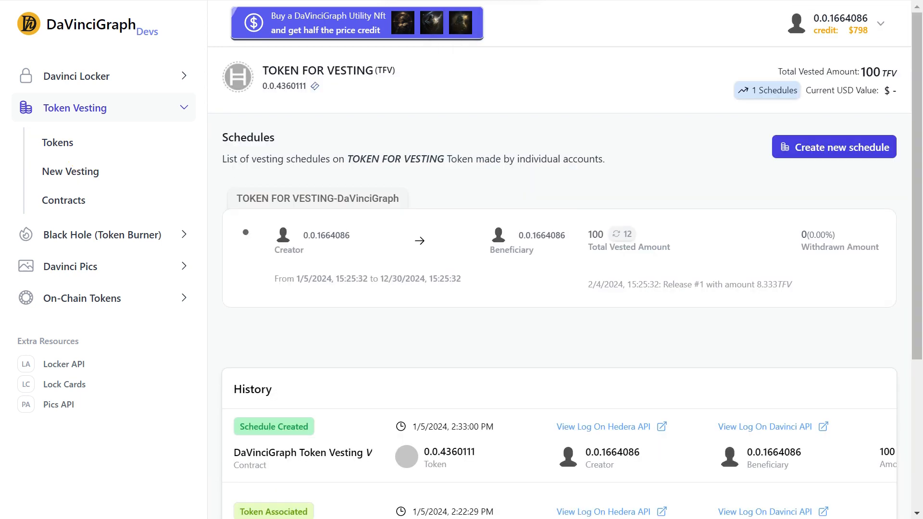